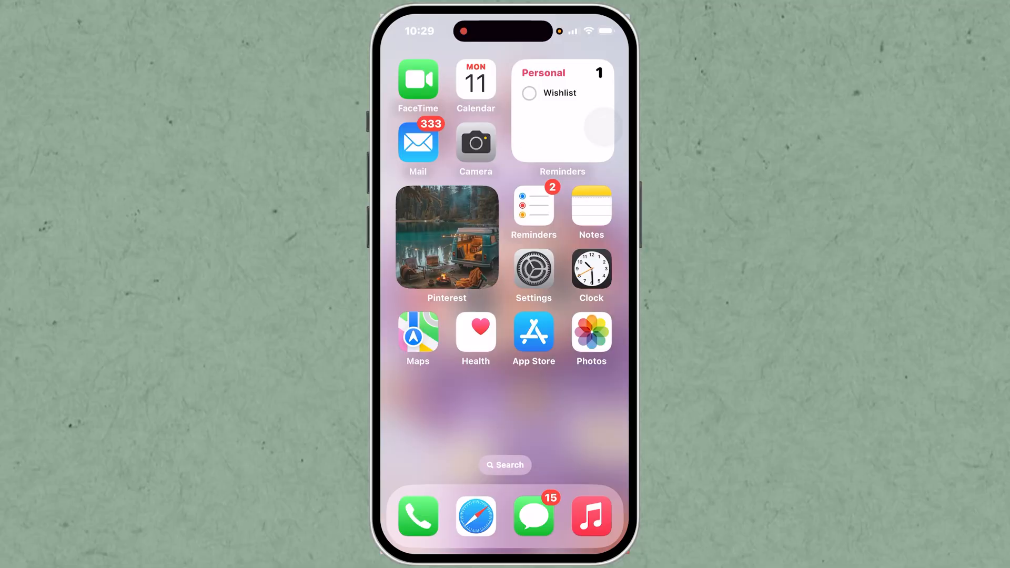
- Search the App Store for 'Gboard' and reach the Gboard – the Google Keyboard listing
click(534, 339)
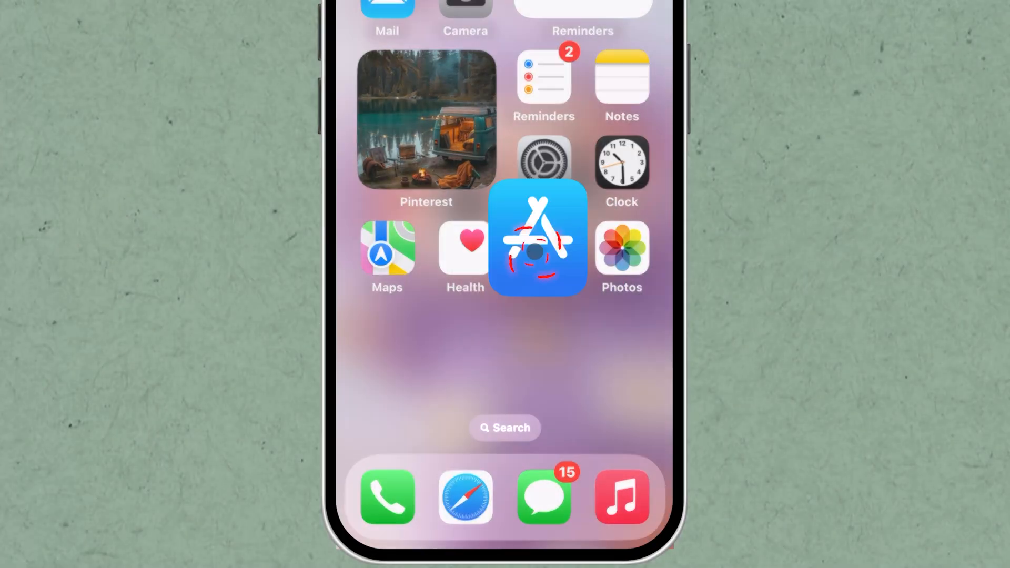
click(539, 237)
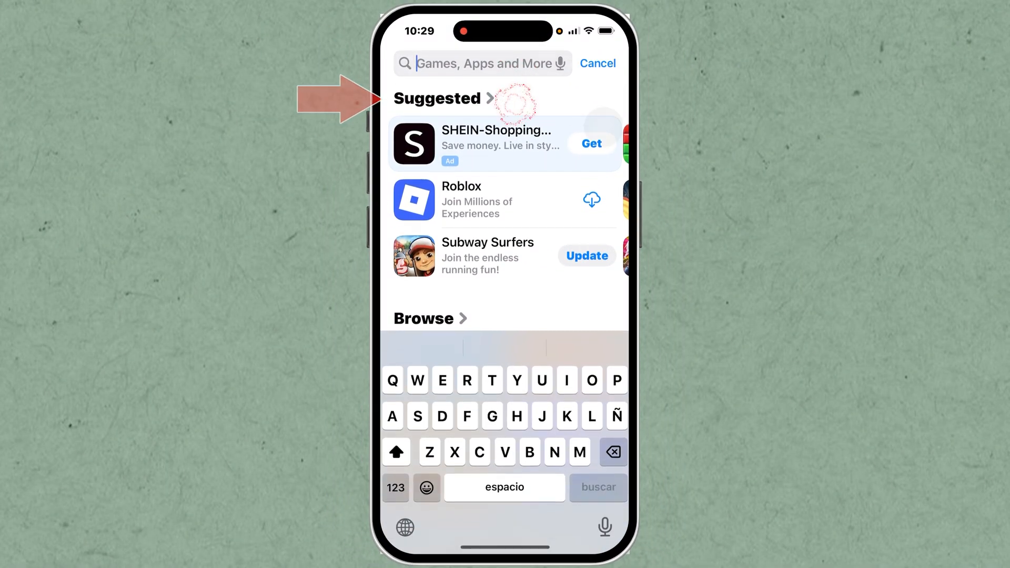
text(Gboard)
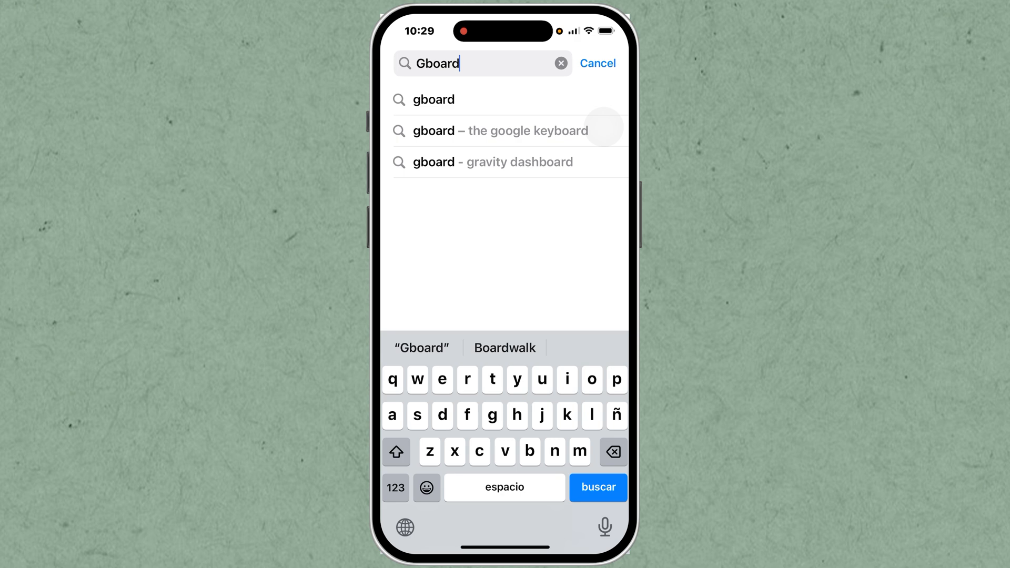
click(597, 487)
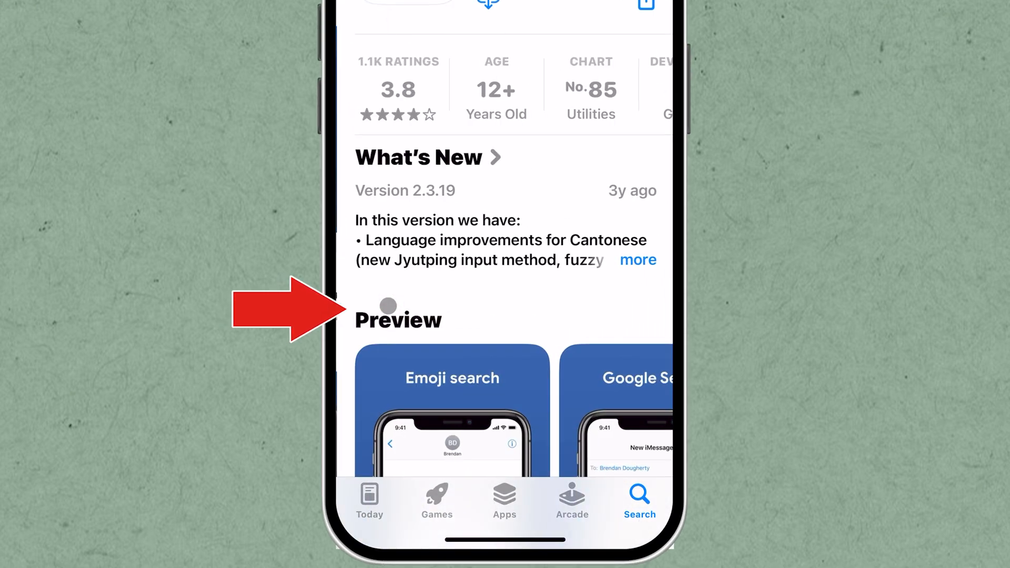
scroll(down, 3)
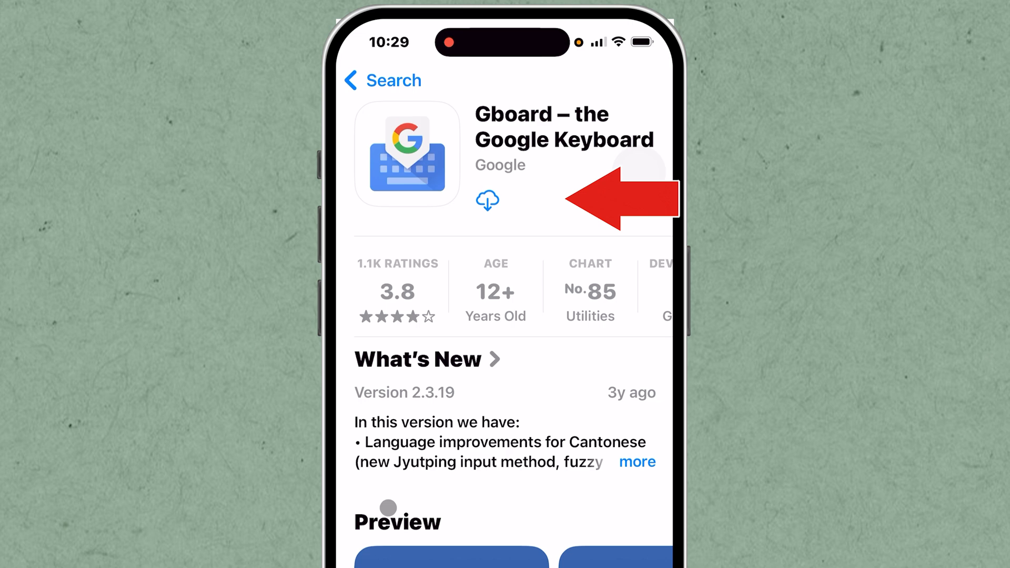
- Download Gboard, launch it and start its setup with GET STARTED
click(487, 200)
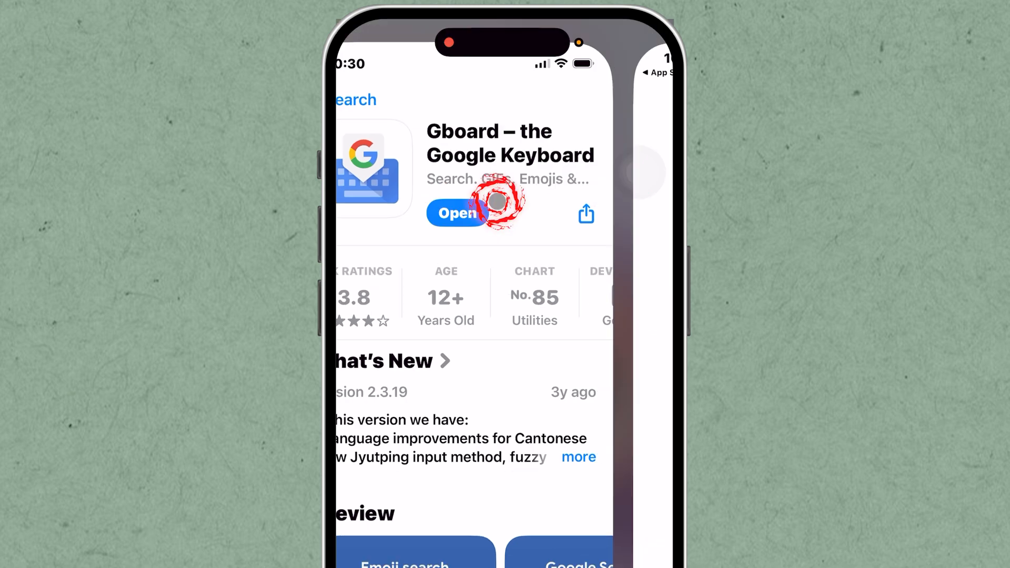
click(458, 212)
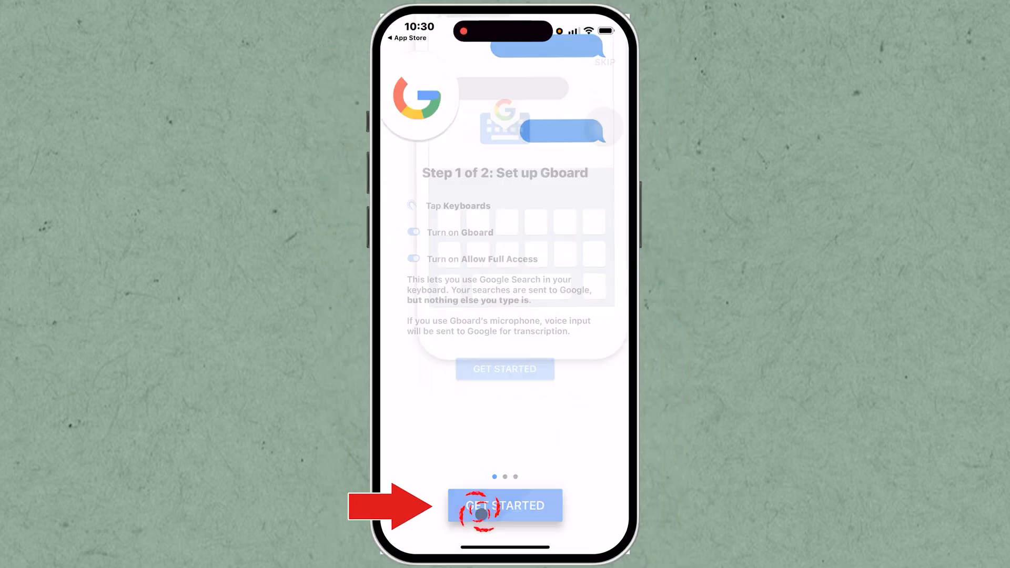
click(504, 505)
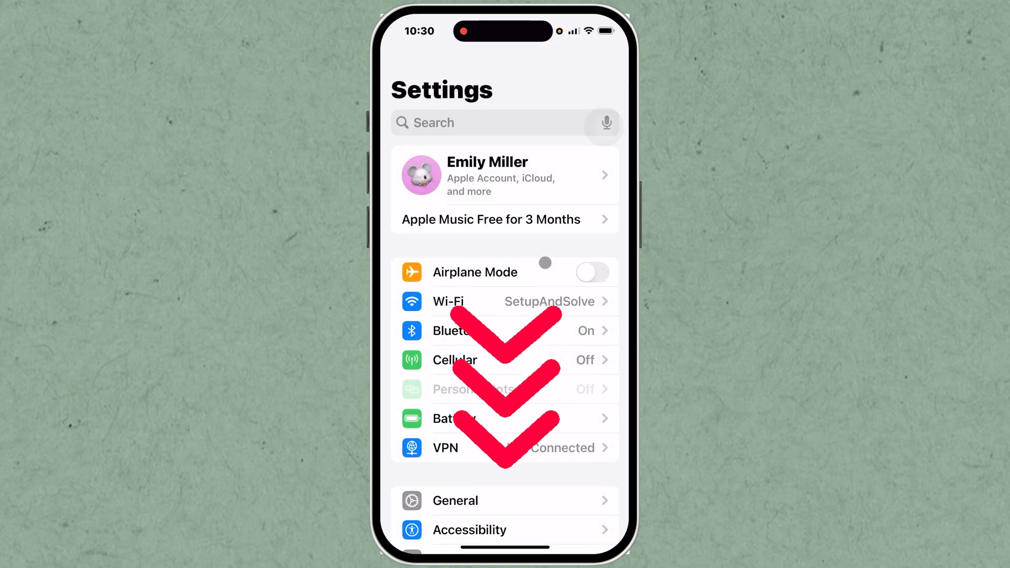
- Go through General > Keyboard > Keyboards to the Add New Keyboard list
scroll(down, 3)
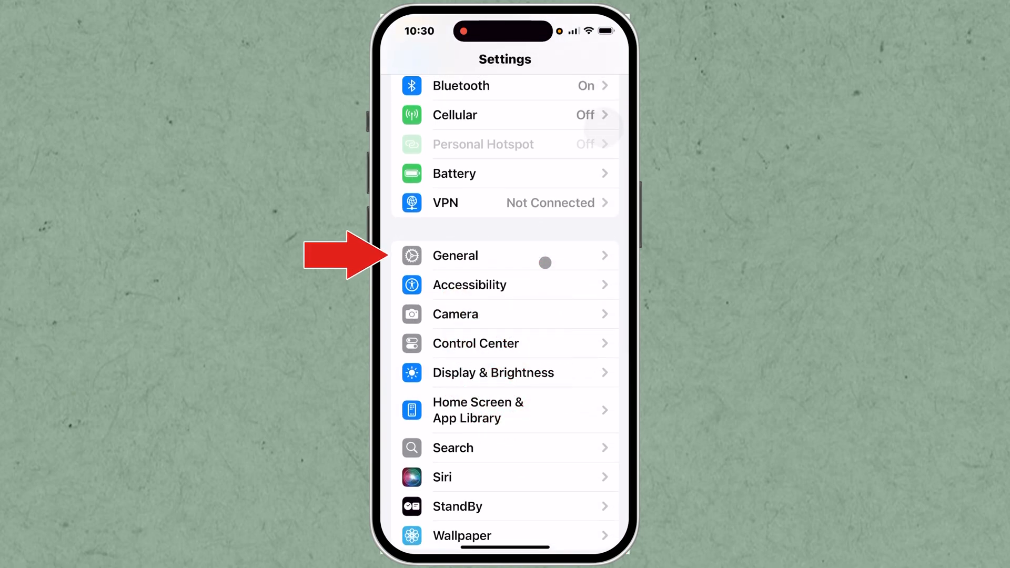
click(455, 256)
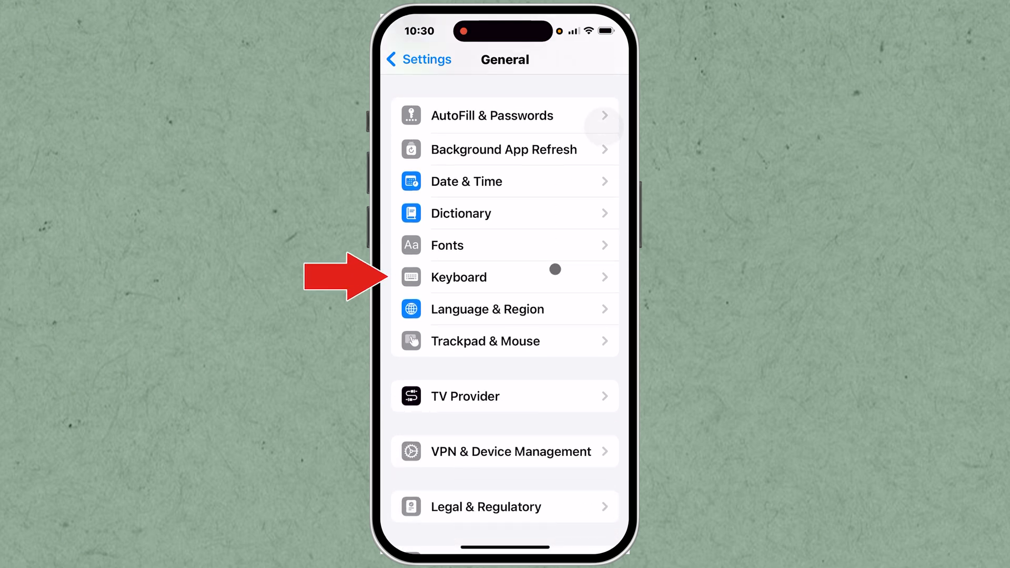
click(459, 277)
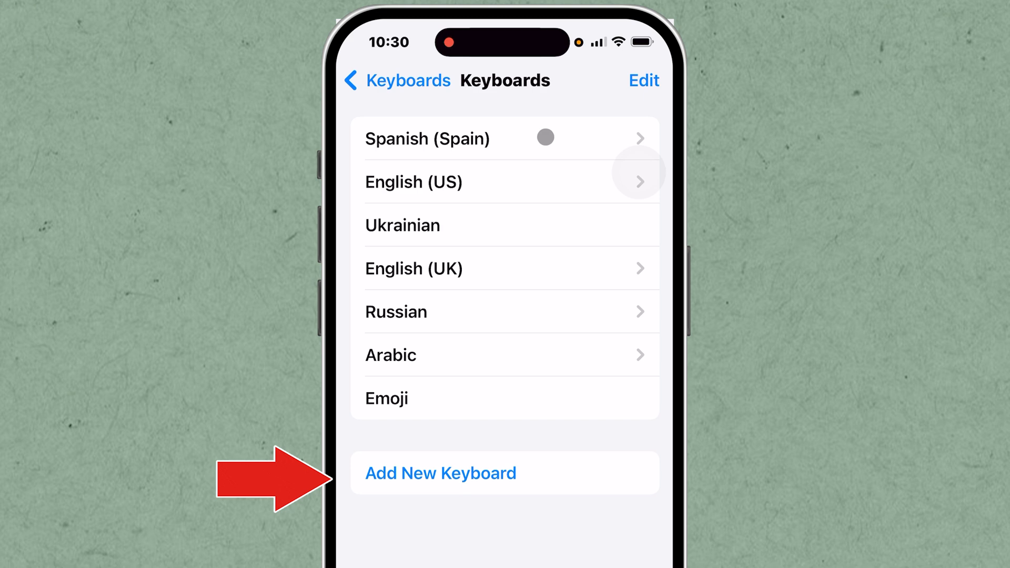
click(441, 473)
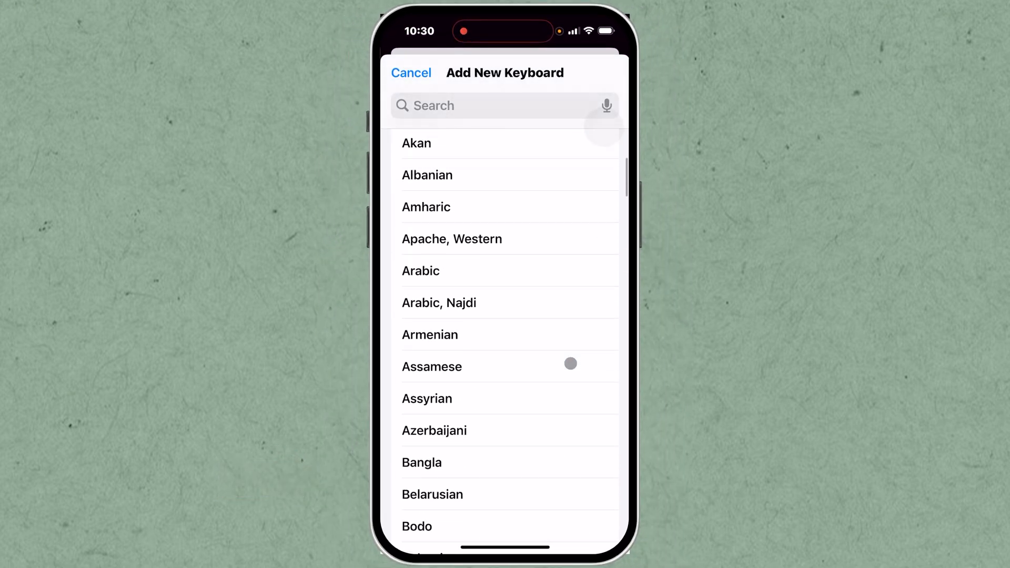
- Add Gboard as a keyboard and confirm Allow Full Access for it
scroll(down, 3)
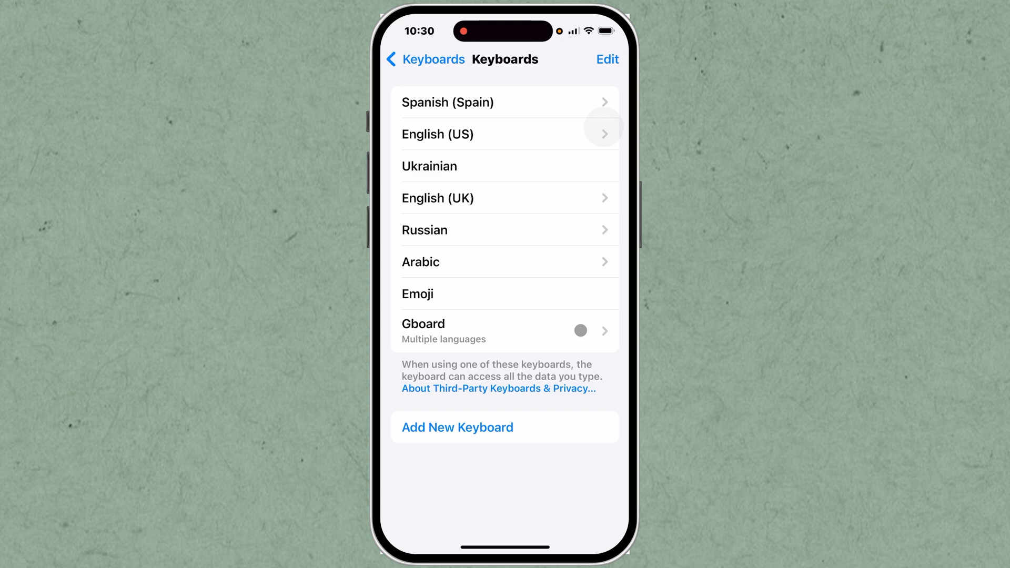
click(590, 102)
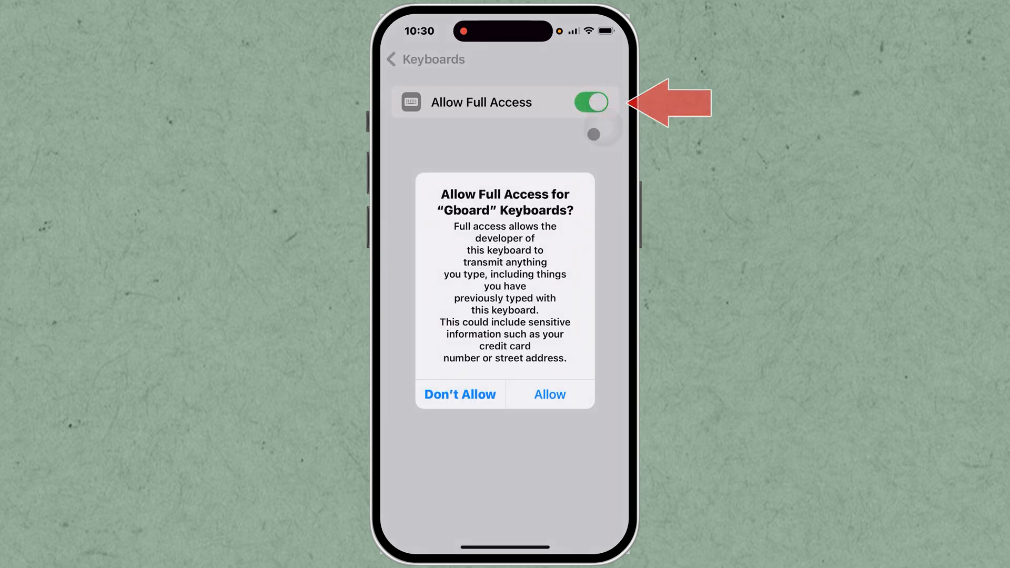
click(549, 395)
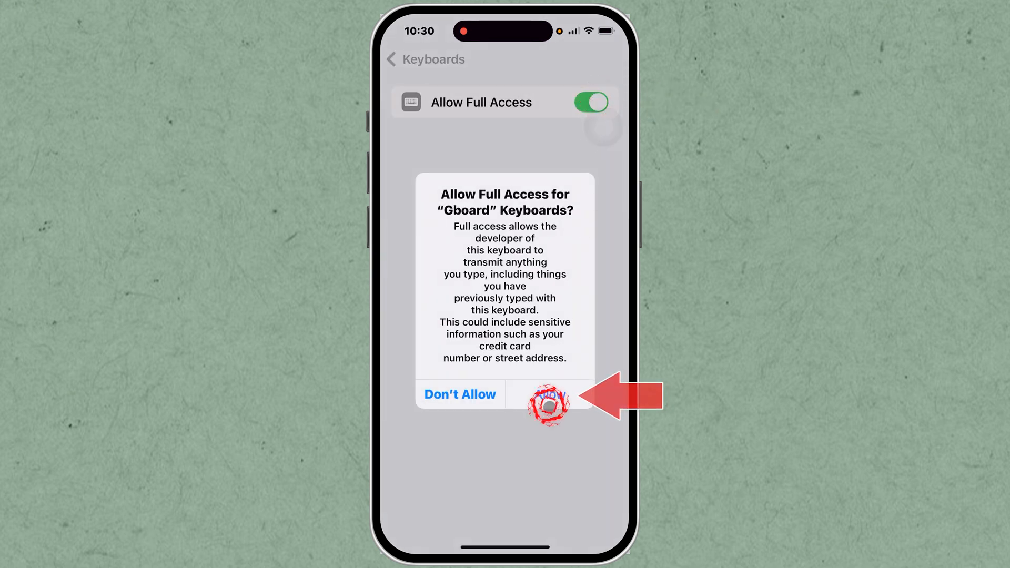
click(549, 394)
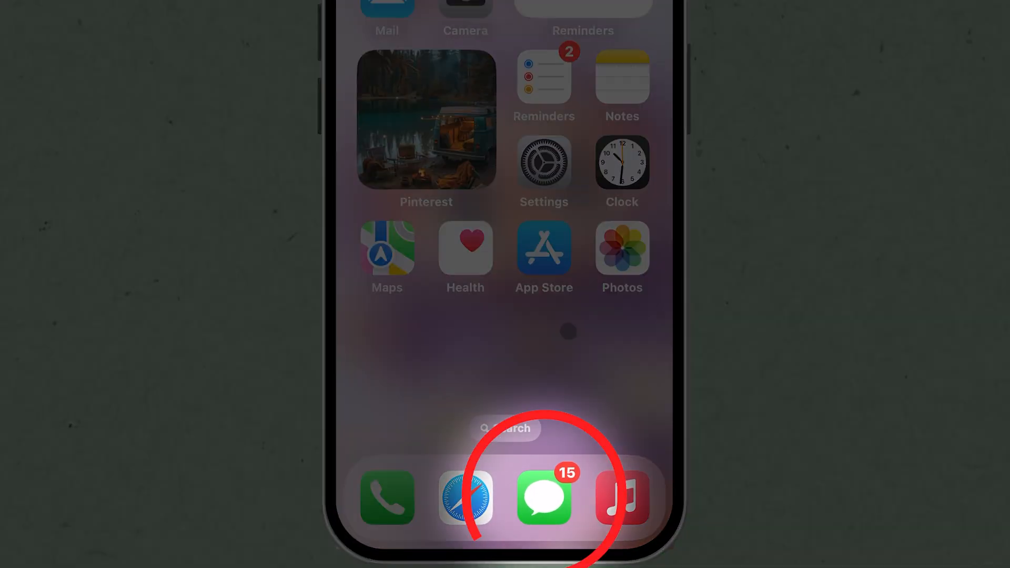
- In a Messages conversation, pick Gboard from the globe-key keyboard list
click(544, 495)
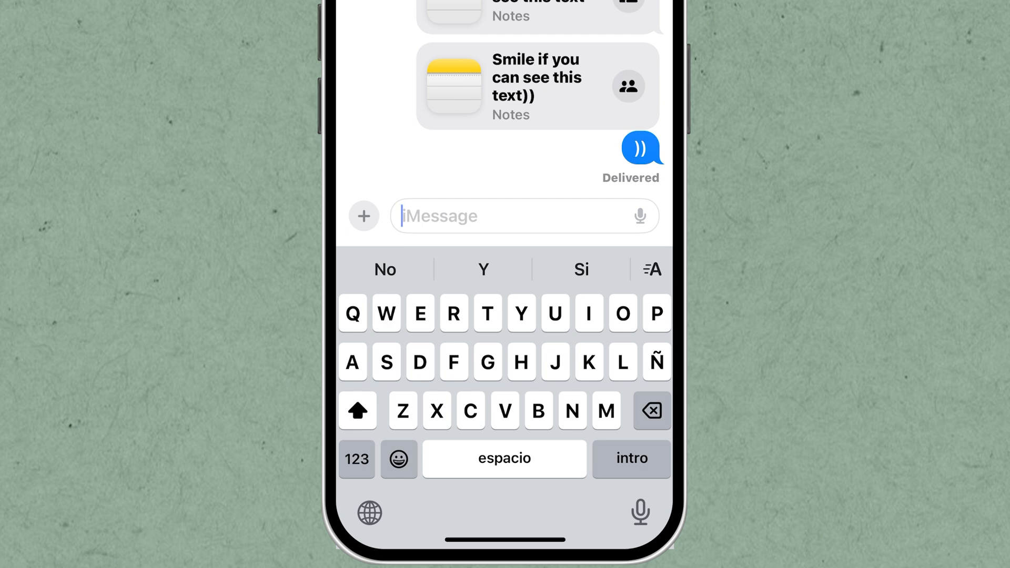
click(369, 512)
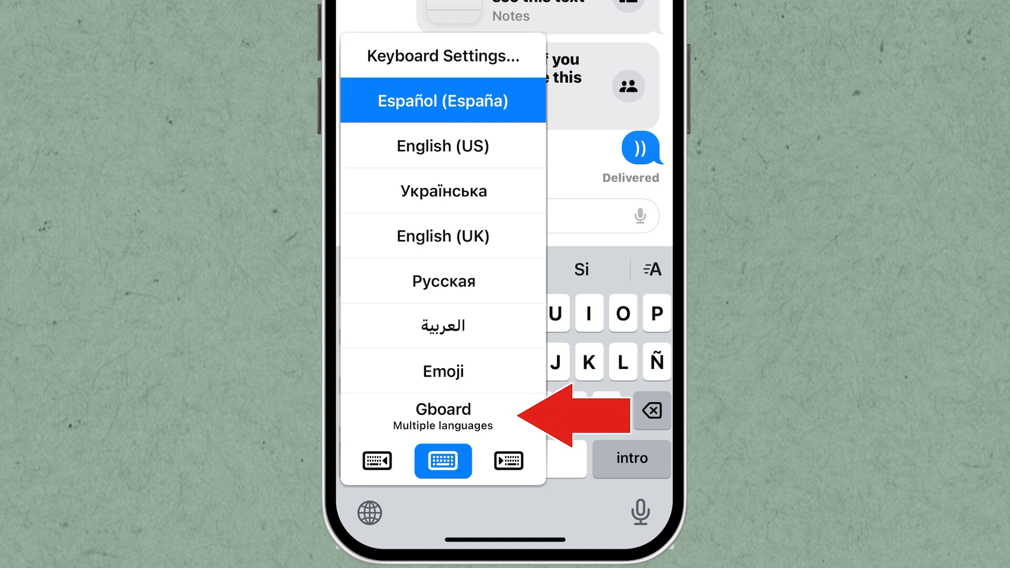
click(444, 415)
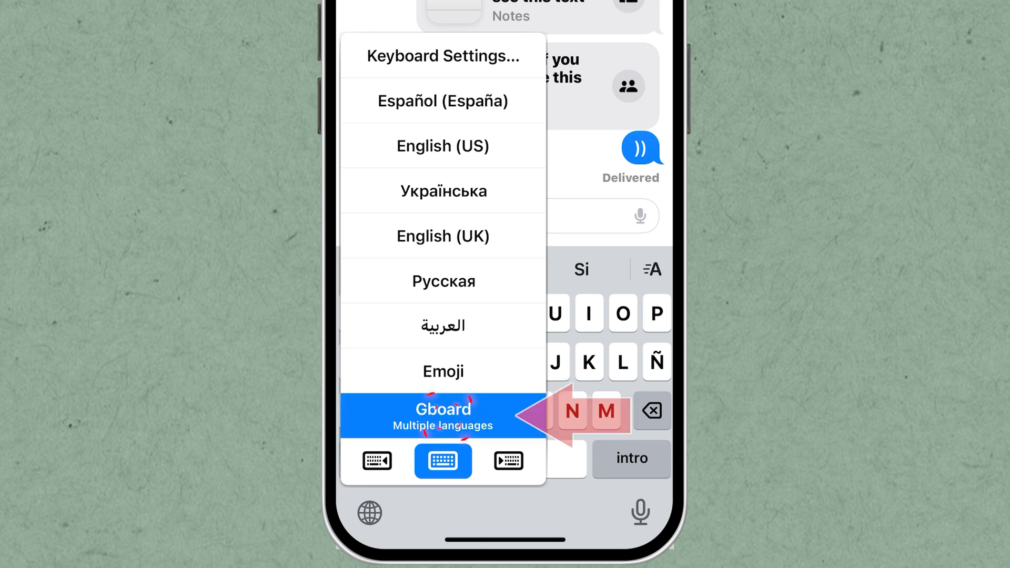
click(443, 415)
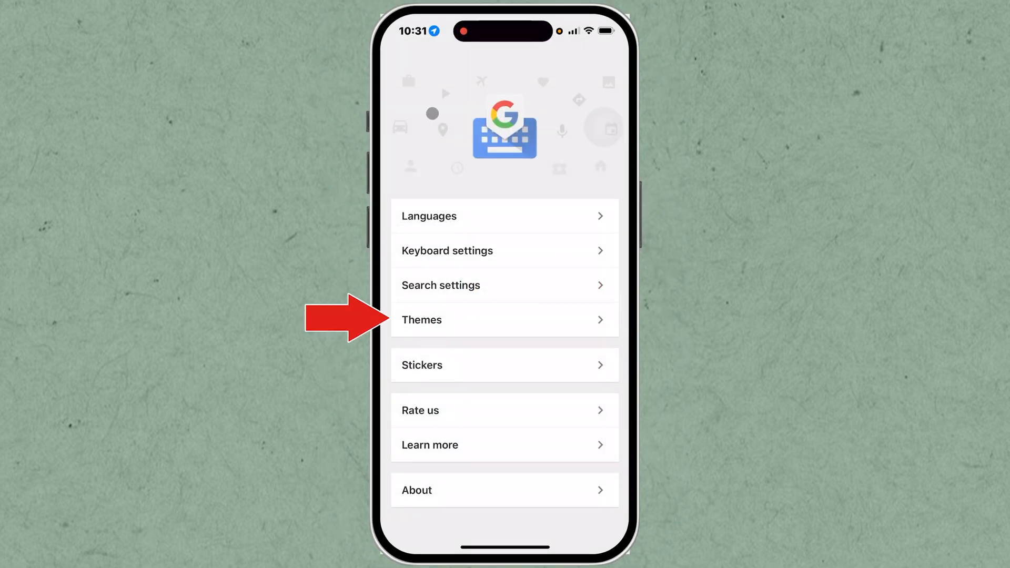
- In Themes, select the green hills picture under Landscapes as the keyboard theme
click(504, 320)
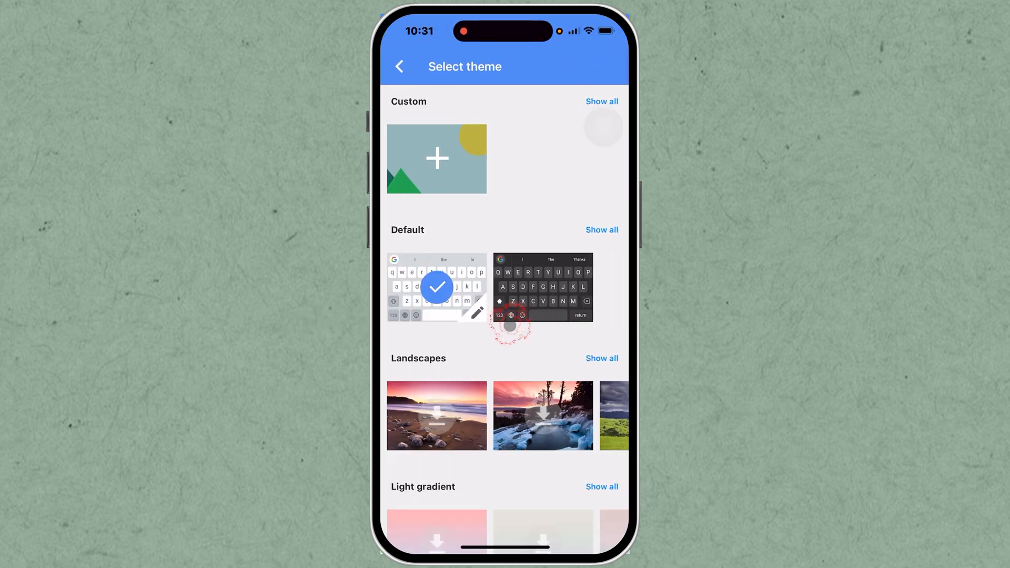
scroll(down, 3)
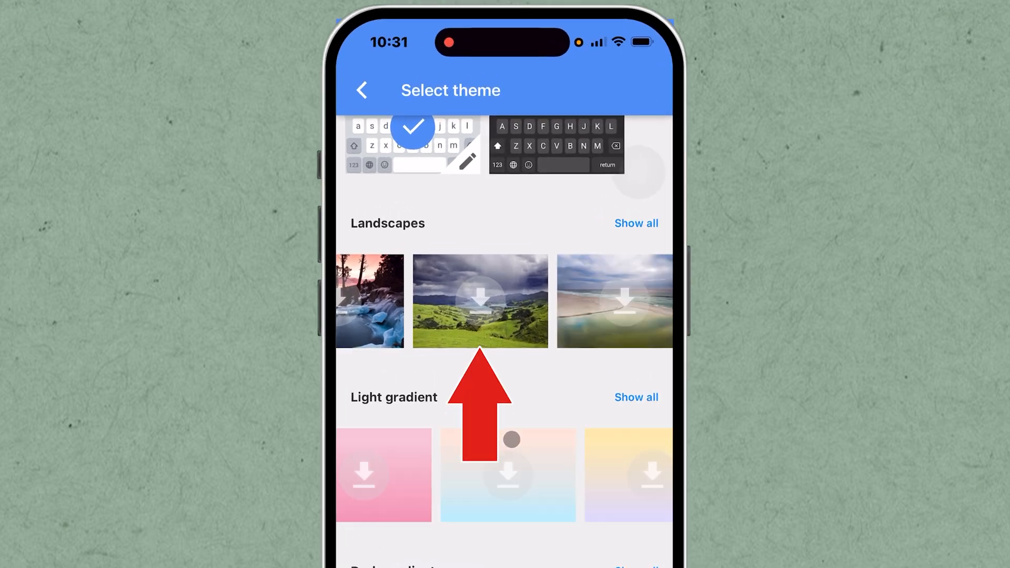
click(480, 301)
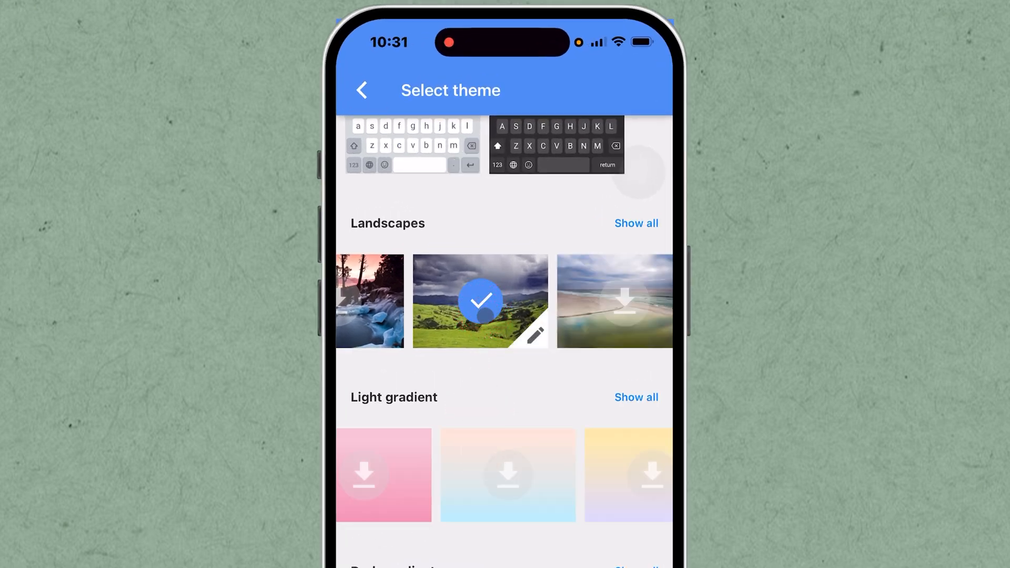